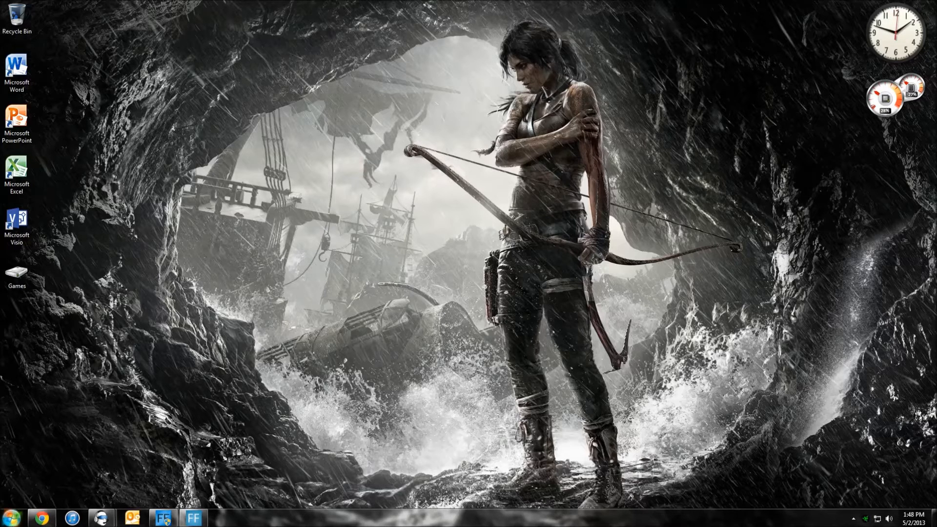
# Adjust the folder view settings from the computer settings window, then close it
pyautogui.click(11, 518)
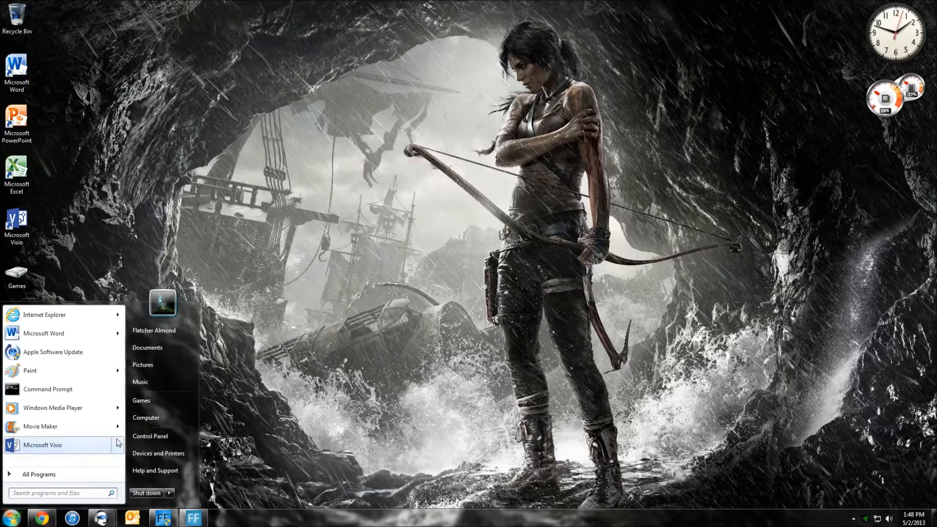
pyautogui.click(151, 435)
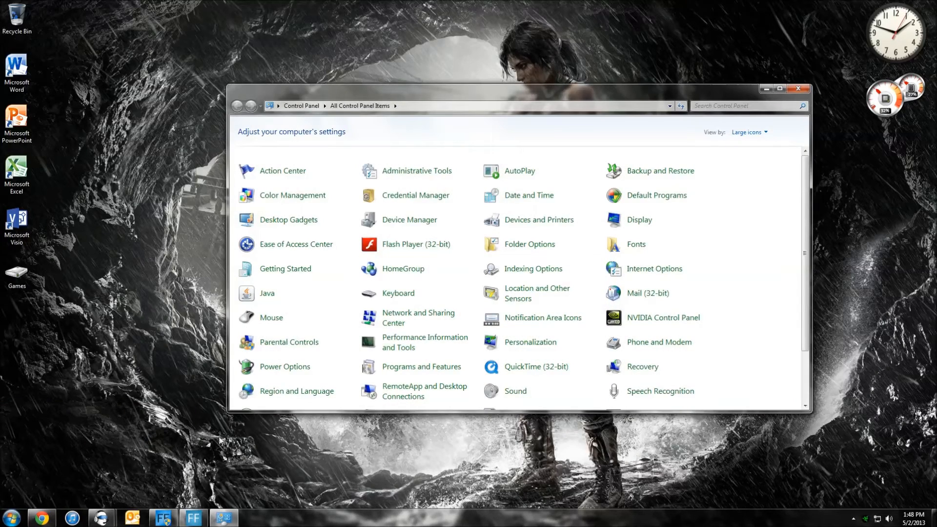
pyautogui.moveTo(529, 244)
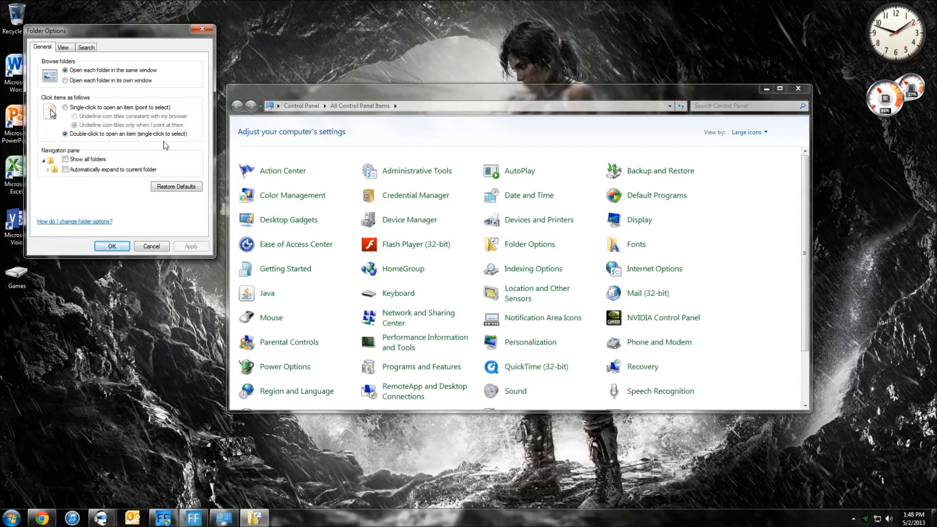
pyautogui.moveTo(62, 47)
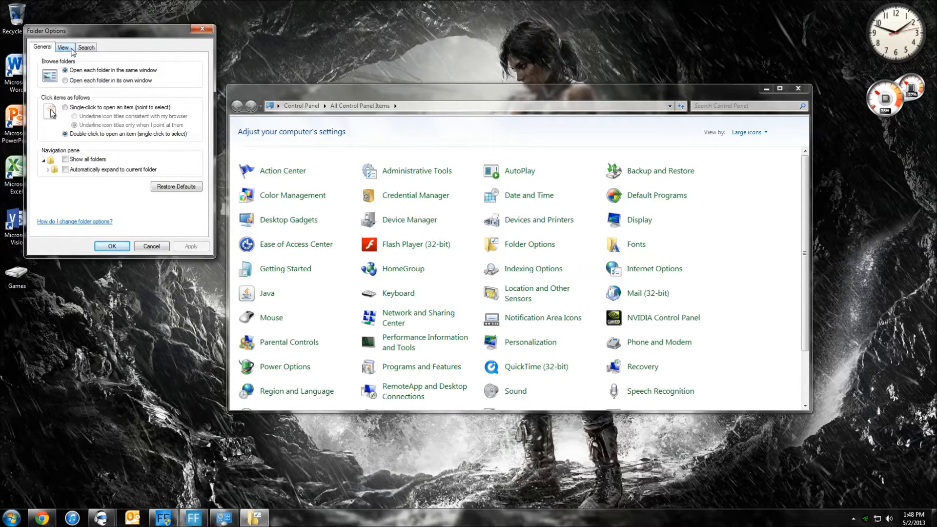
pyautogui.click(63, 47)
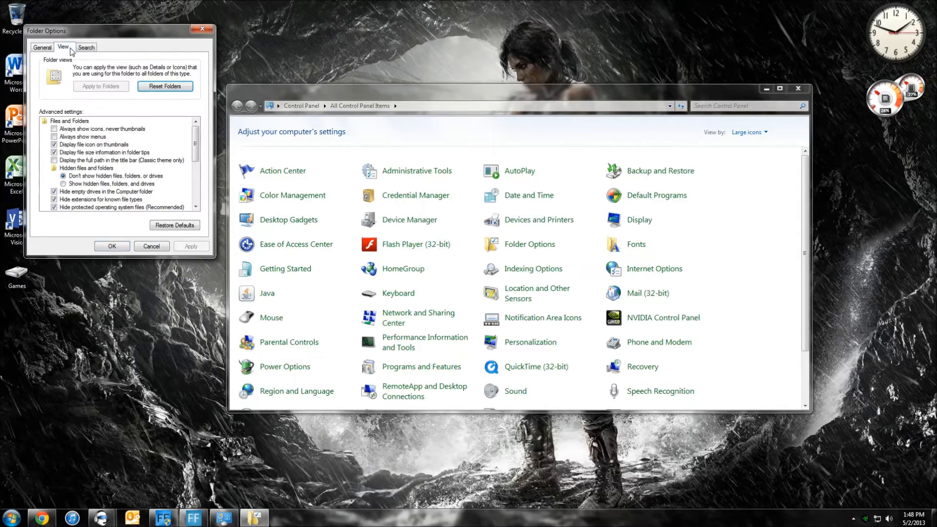
pyautogui.click(59, 183)
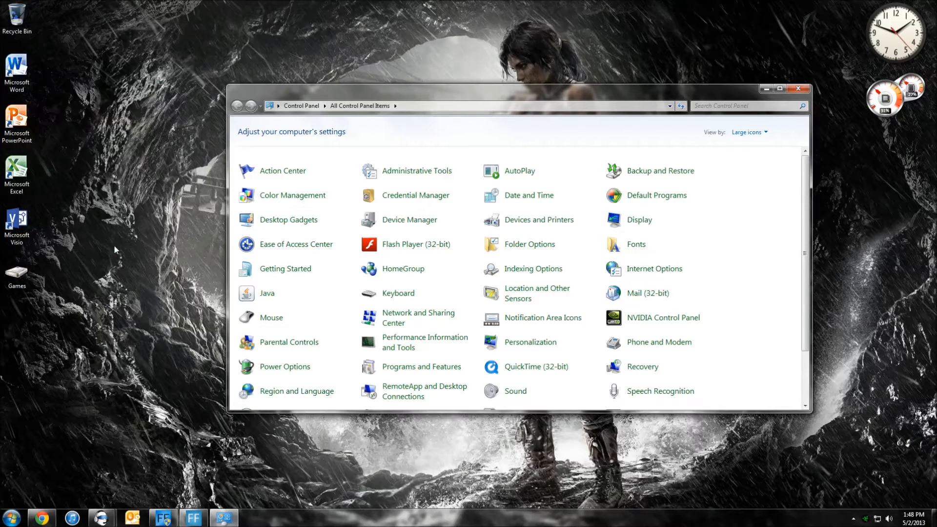
pyautogui.moveTo(525, 155)
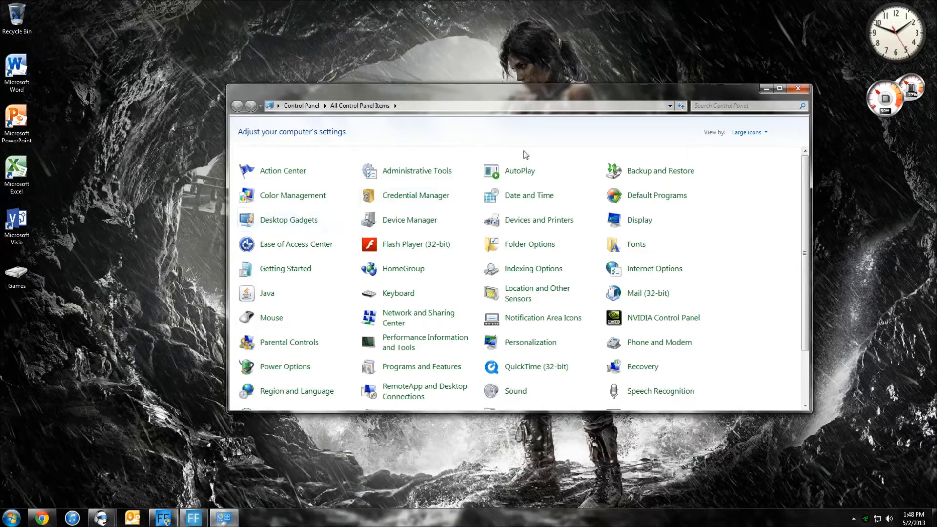
pyautogui.click(798, 88)
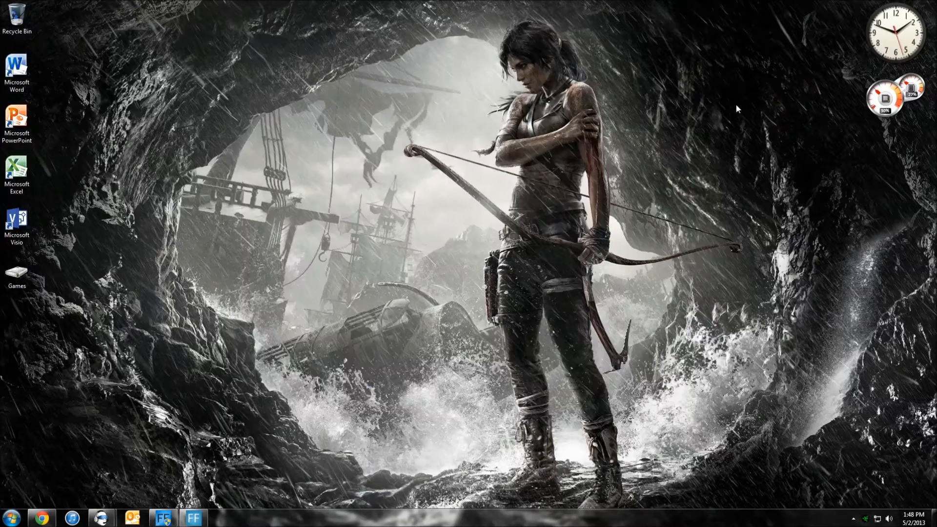
pyautogui.moveTo(422, 215)
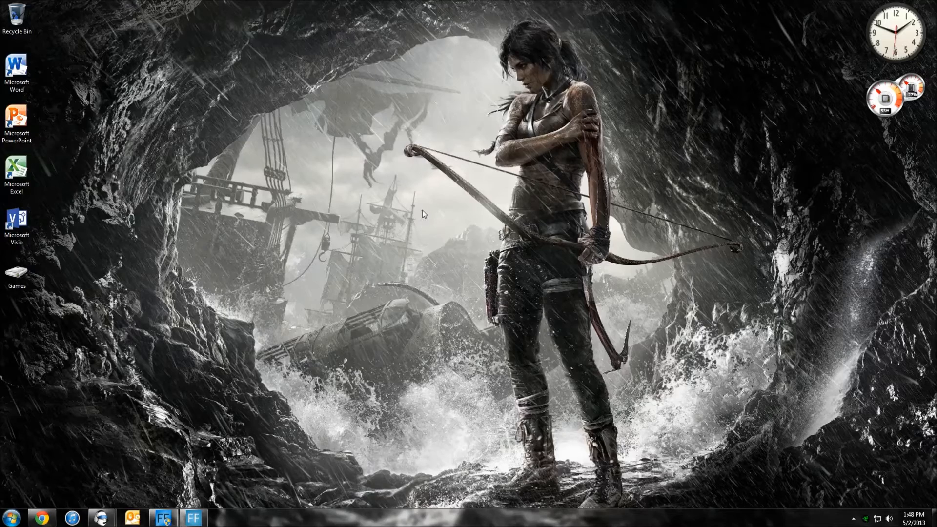
pyautogui.moveTo(41, 517)
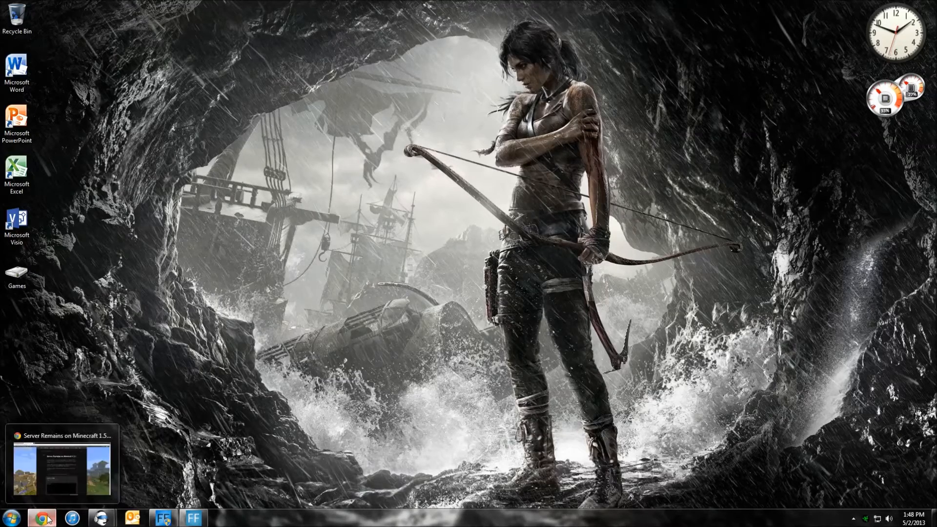
# Restore Chrome and download the Minecraft 1.5.1 jar, keeping it despite the warning
pyautogui.click(63, 465)
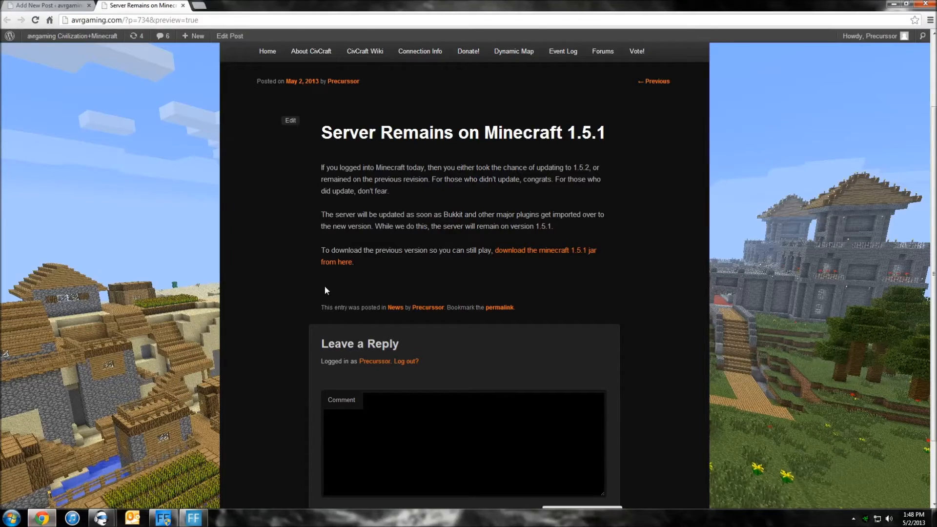
pyautogui.moveTo(579, 142)
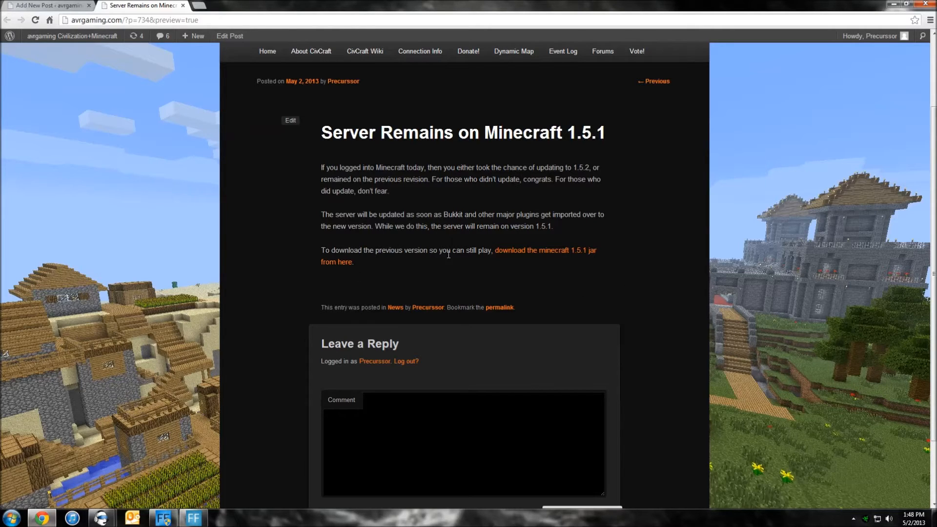
pyautogui.moveTo(508, 254)
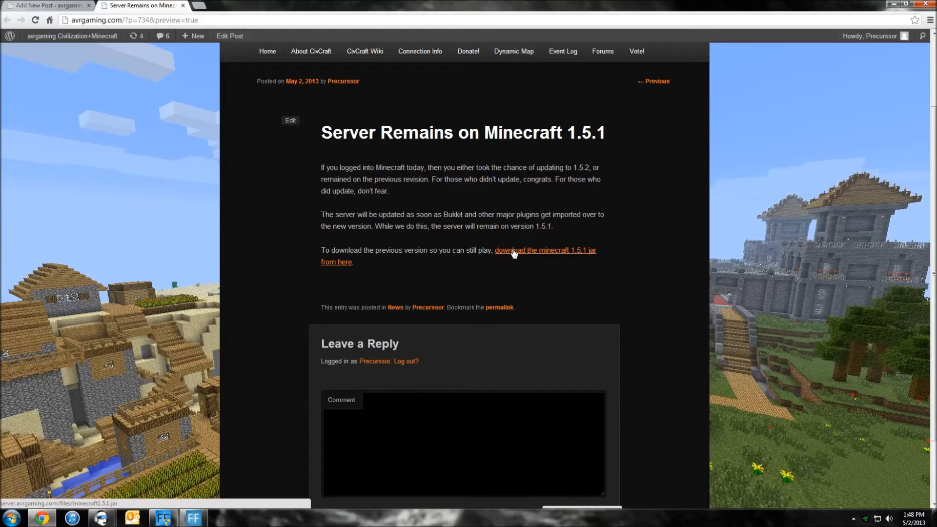
pyautogui.click(515, 254)
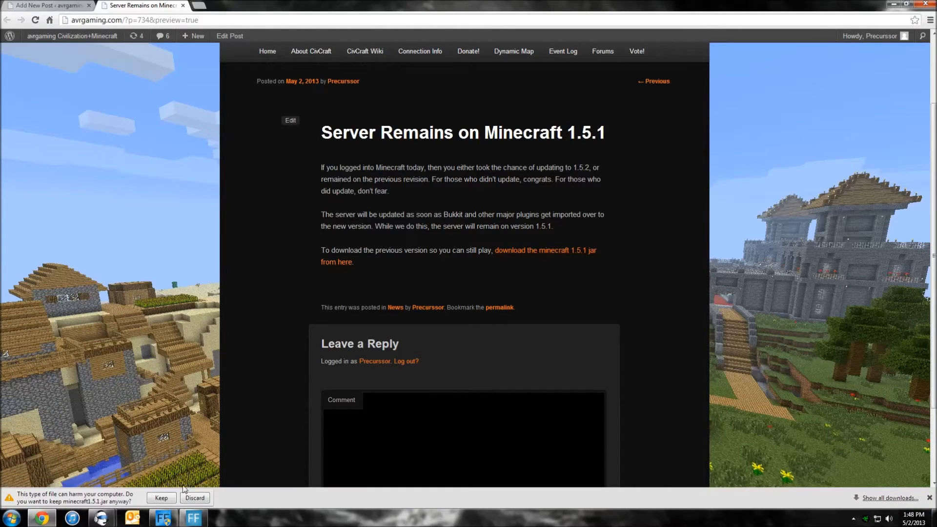
pyautogui.click(161, 497)
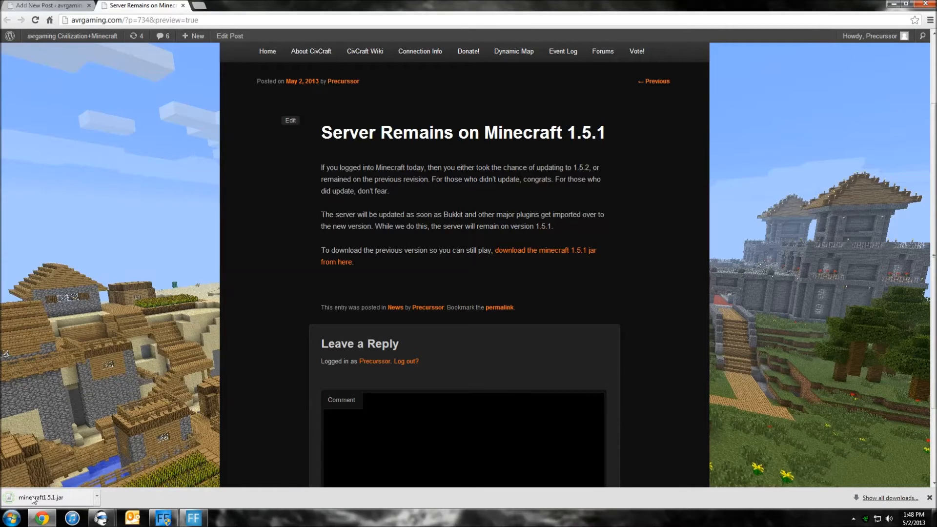
pyautogui.moveTo(40, 496)
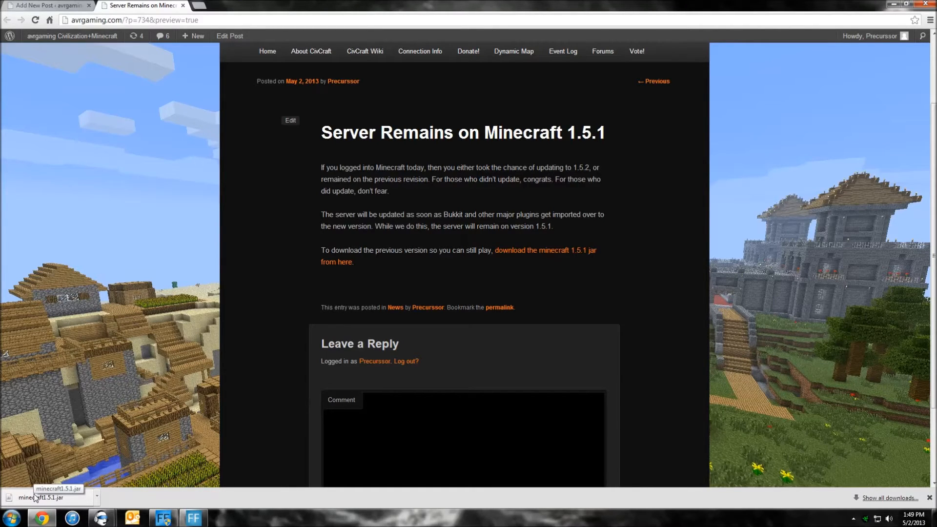
pyautogui.moveTo(71, 503)
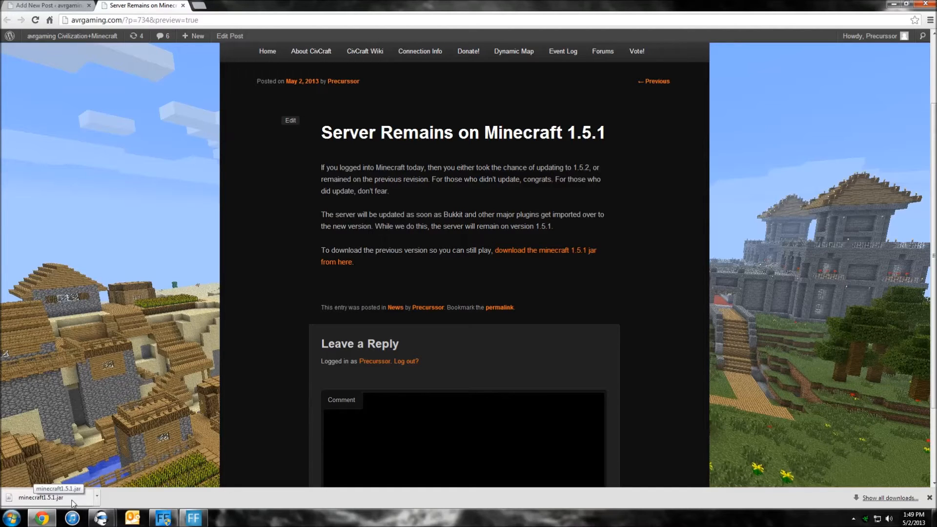
pyautogui.moveTo(87, 499)
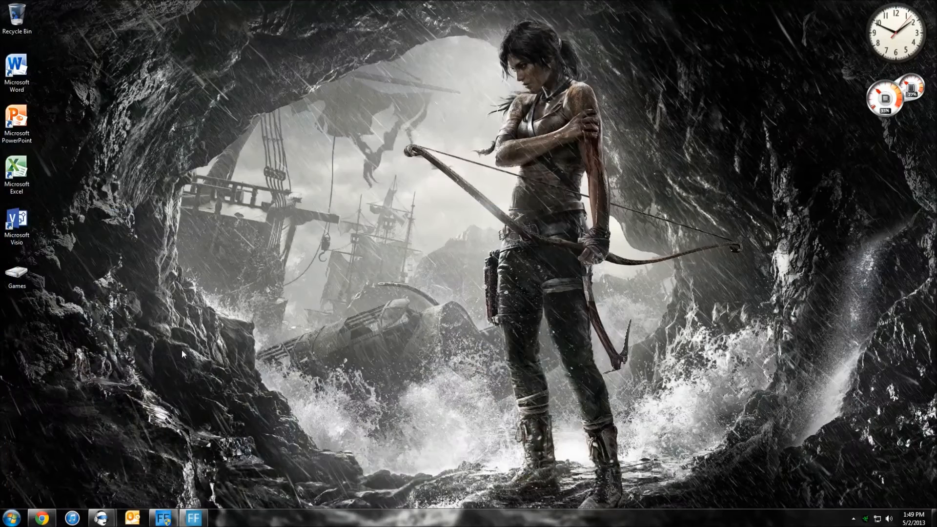
# Move minecraft1.5.1 from the Downloads folder onto the desktop and close the window
pyautogui.click(10, 517)
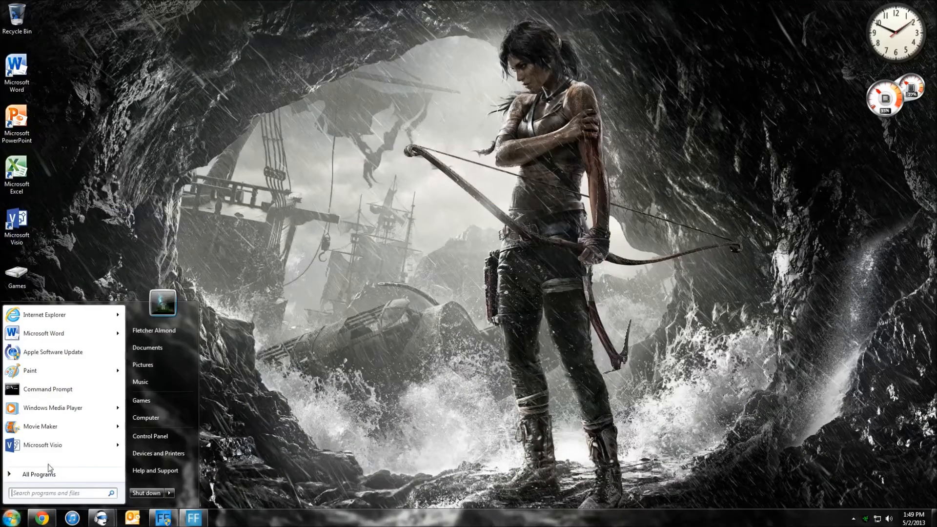
pyautogui.click(153, 330)
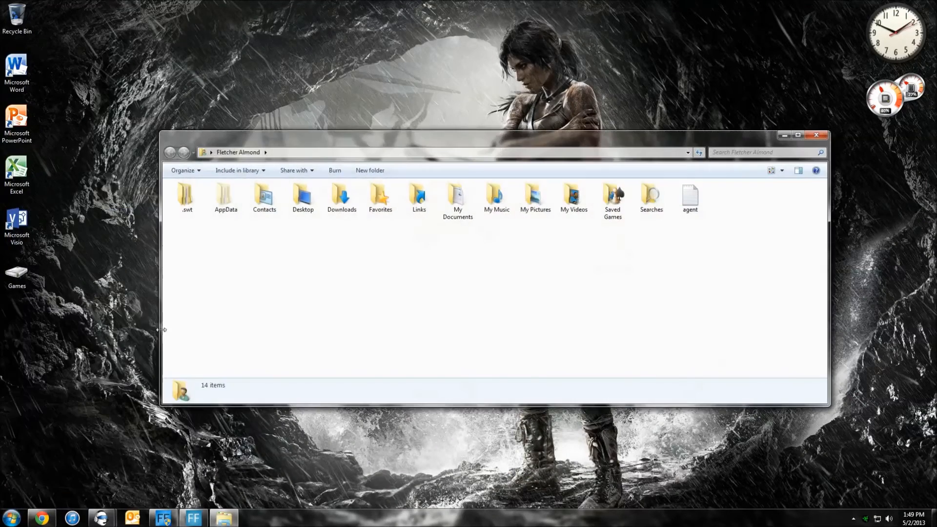
pyautogui.doubleClick(342, 195)
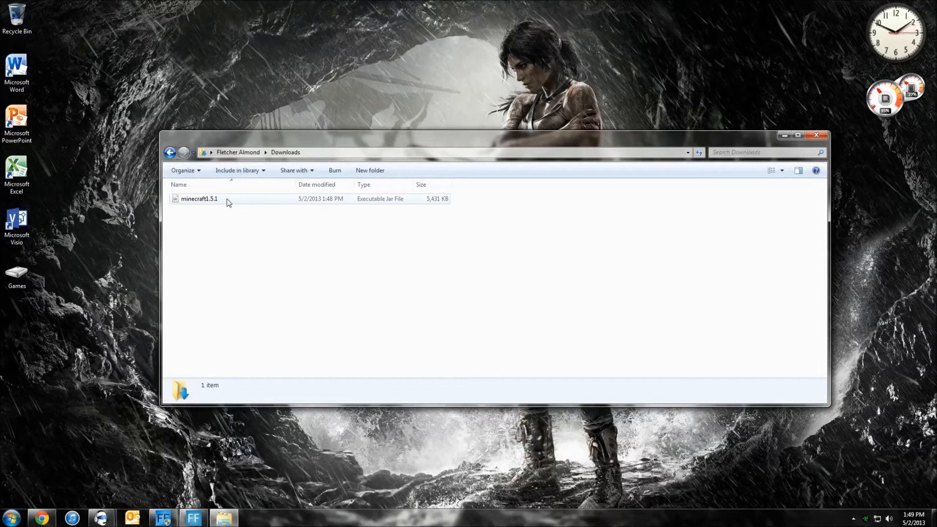
pyautogui.click(199, 198)
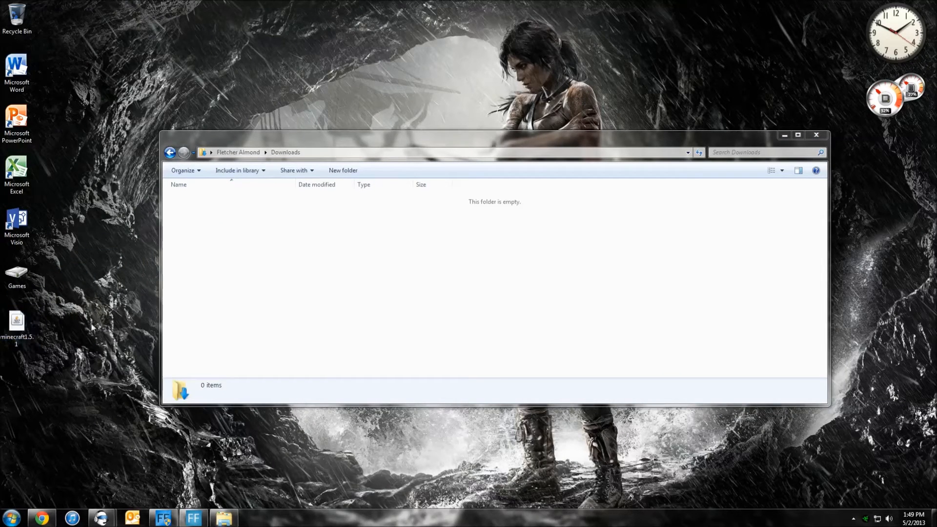
pyautogui.click(816, 135)
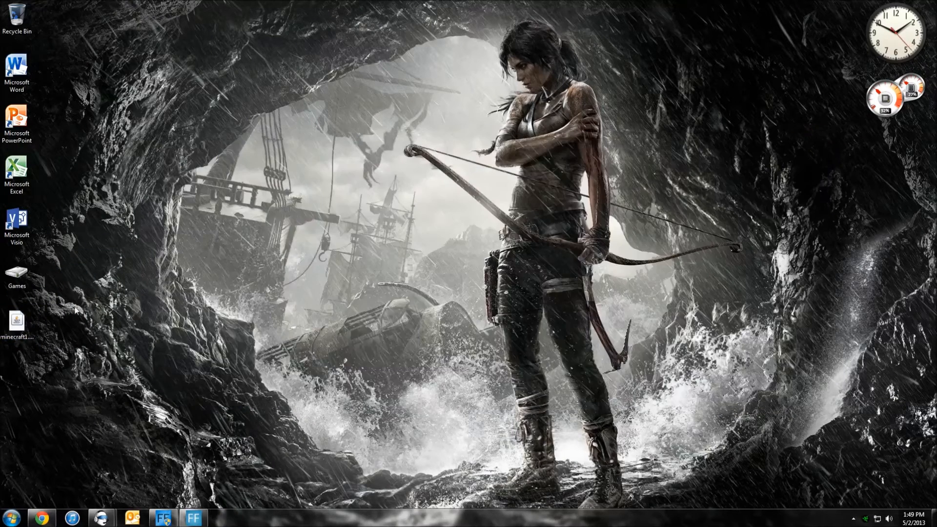
pyautogui.click(17, 323)
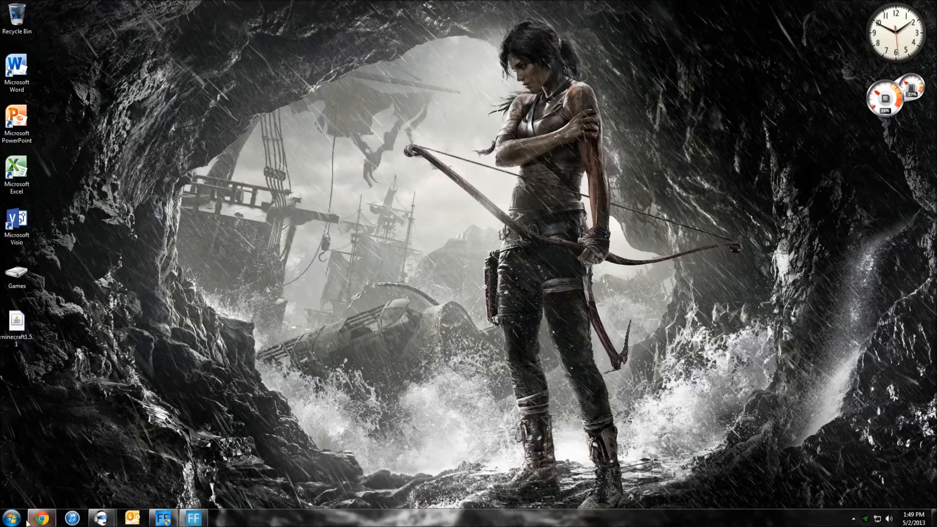
# Browse from the user folder into AppData and then Roaming
pyautogui.click(12, 517)
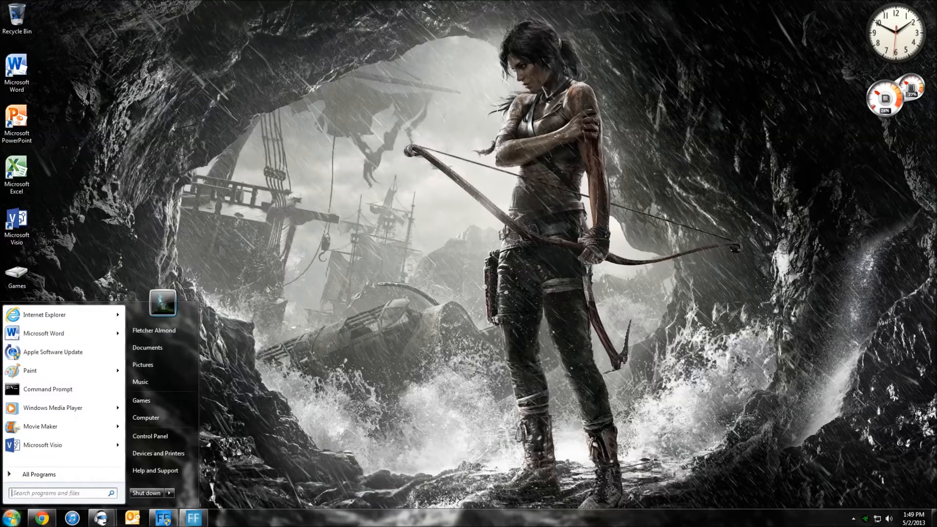
pyautogui.moveTo(153, 331)
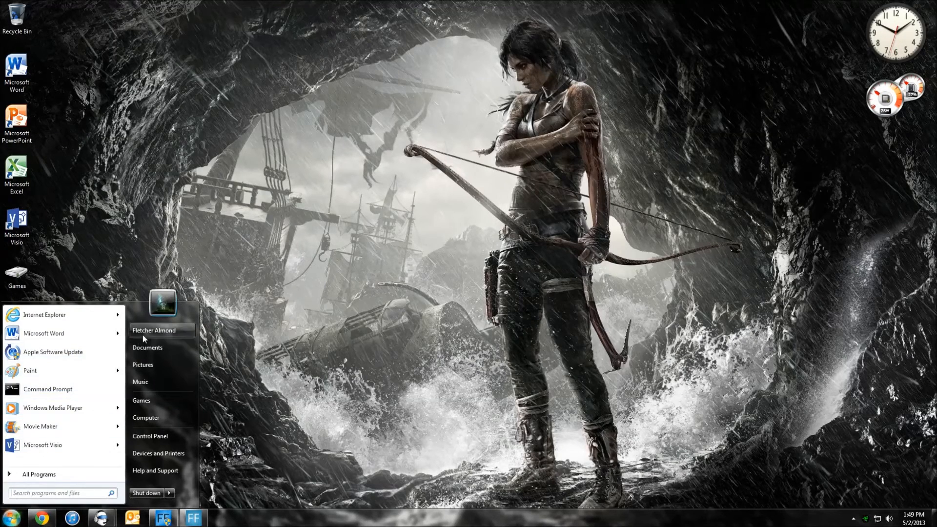
pyautogui.click(154, 330)
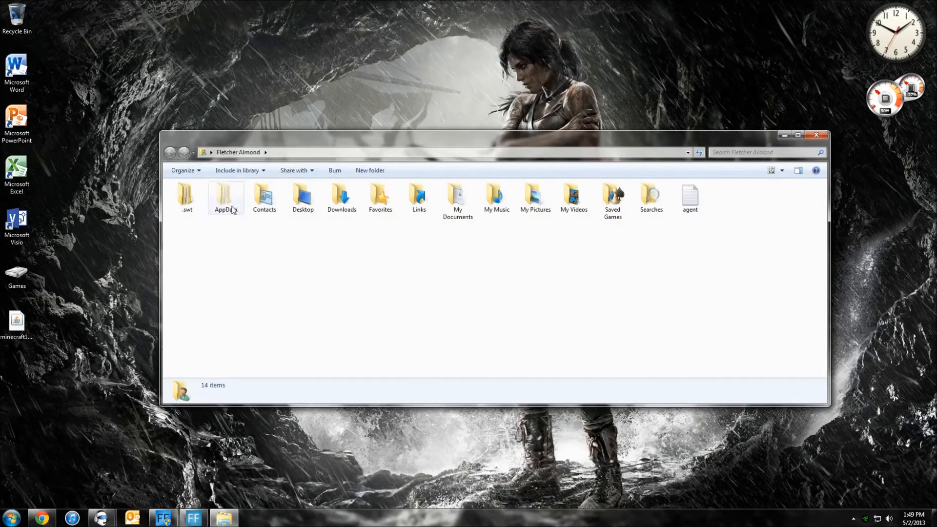
pyautogui.moveTo(225, 198)
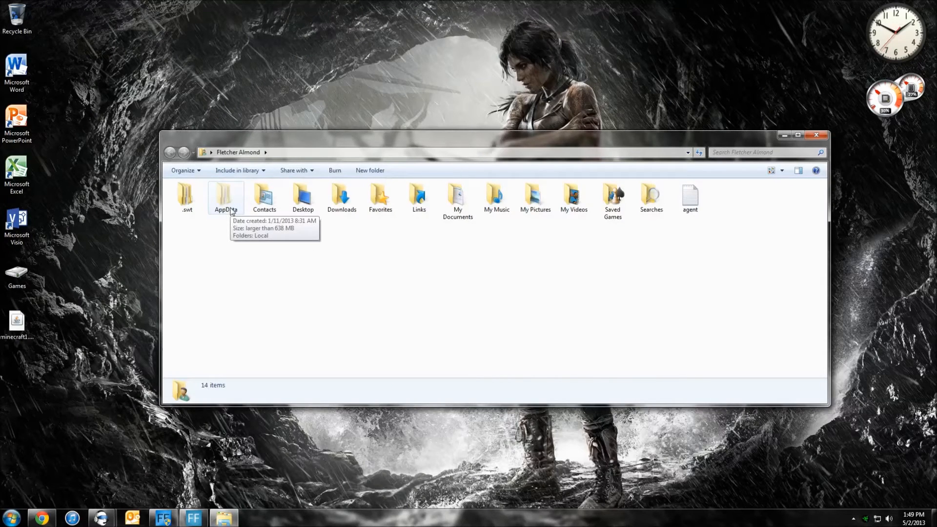
pyautogui.moveTo(227, 215)
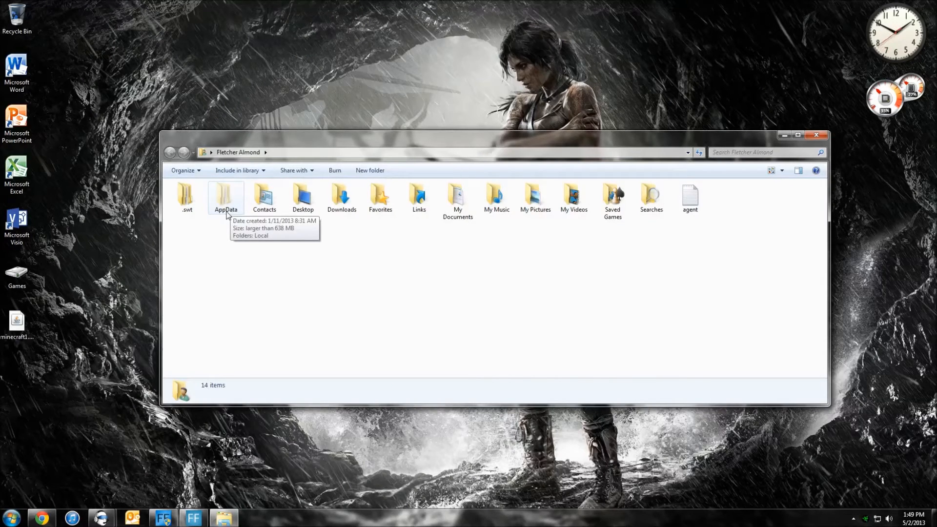
pyautogui.doubleClick(225, 196)
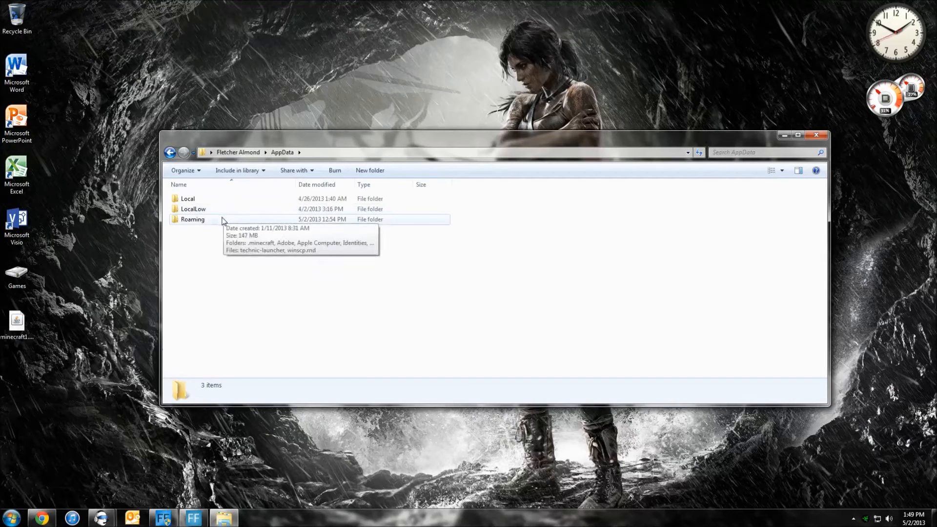
pyautogui.doubleClick(192, 219)
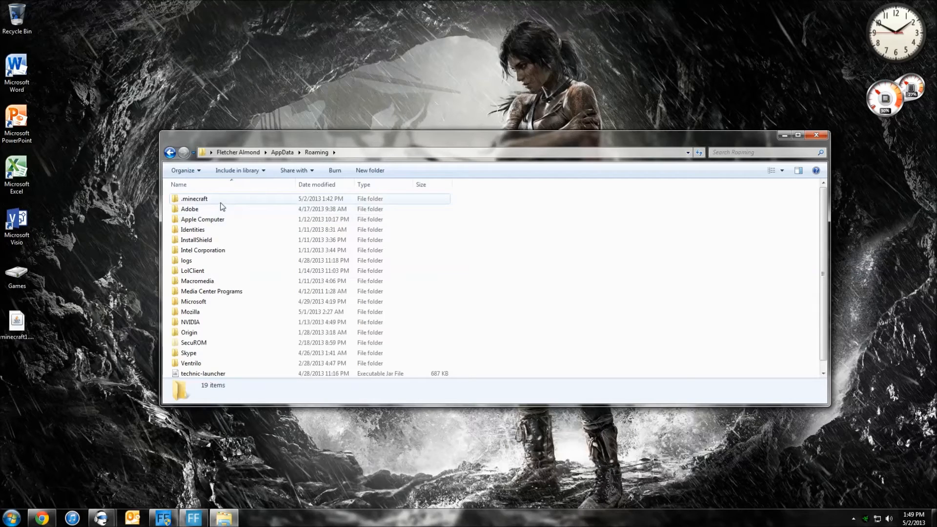
# Enter the .minecraft folder and its bin folder with the existing jar
pyautogui.click(195, 198)
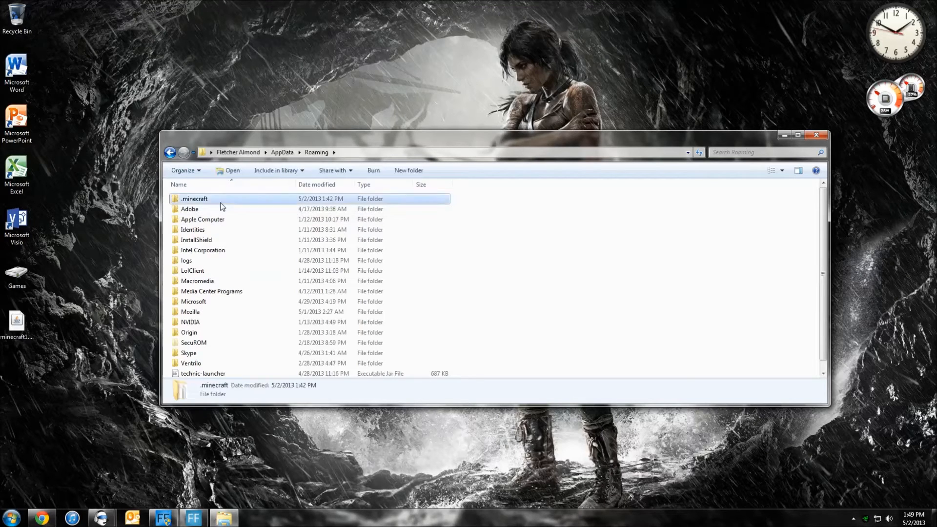
pyautogui.doubleClick(195, 198)
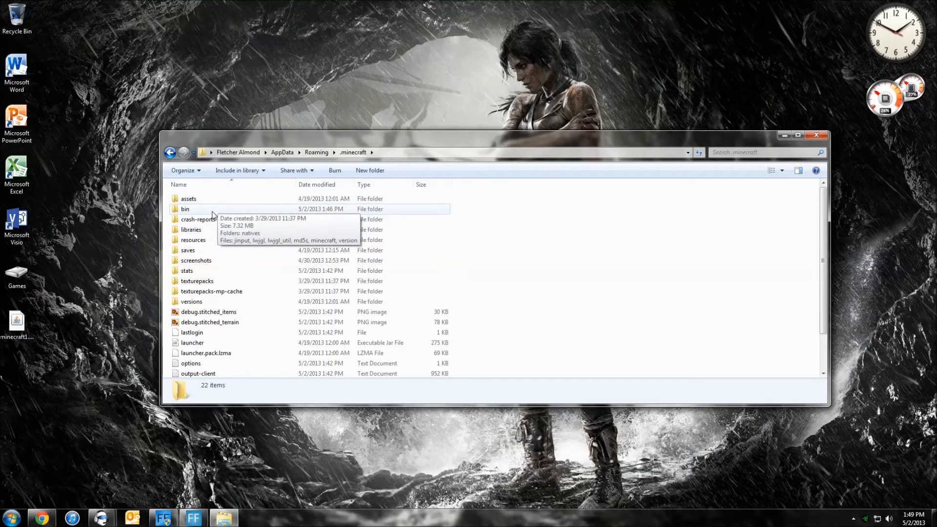
pyautogui.click(203, 209)
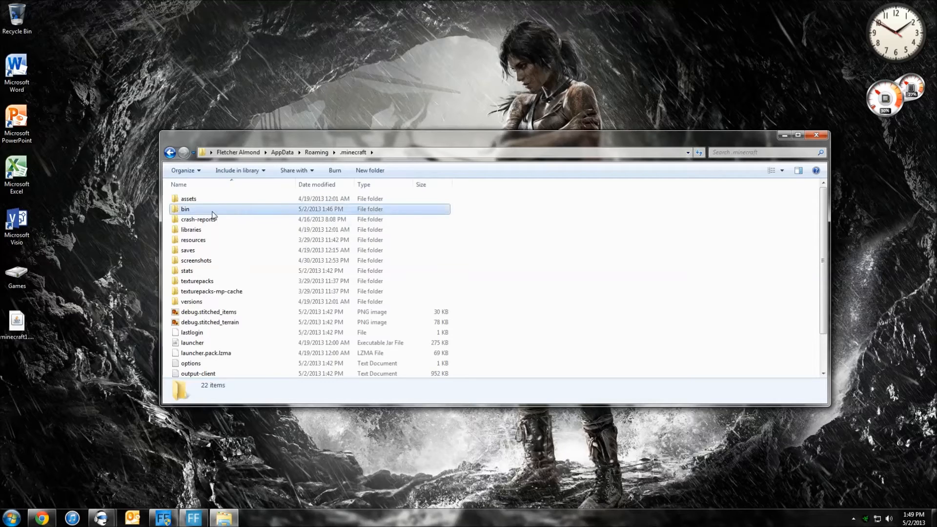
pyautogui.doubleClick(185, 209)
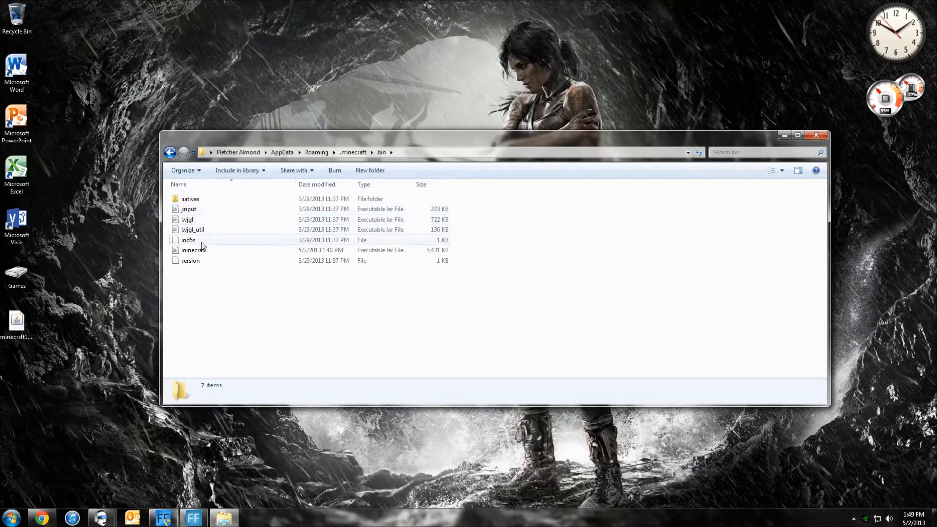
pyautogui.moveTo(277, 255)
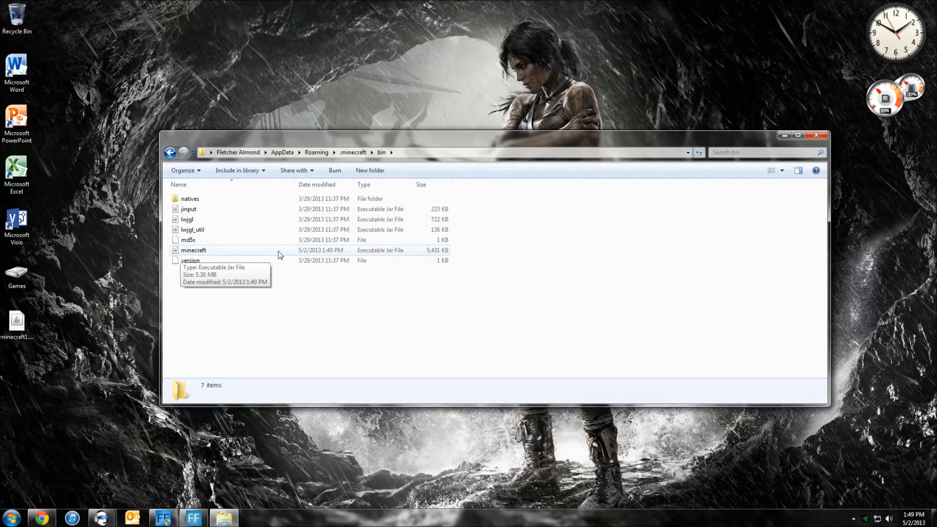
pyautogui.moveTo(193, 255)
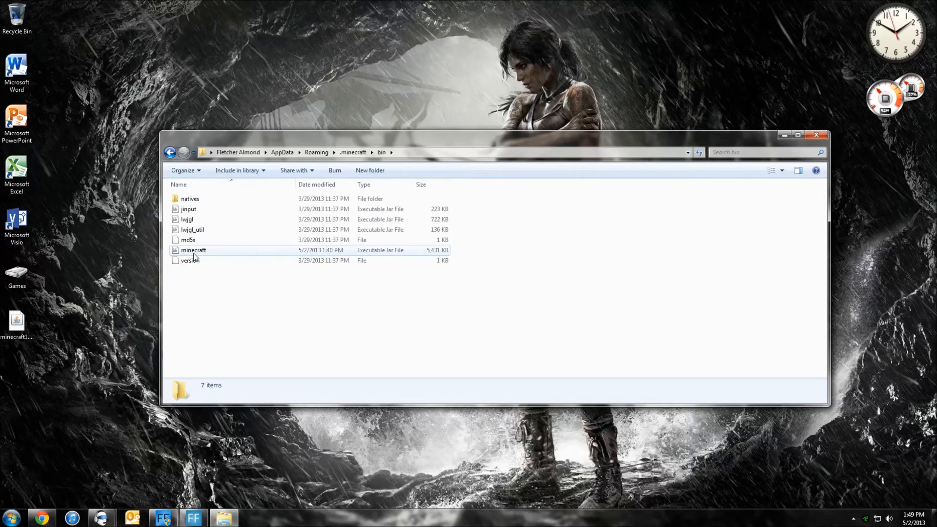
pyautogui.moveTo(202, 252)
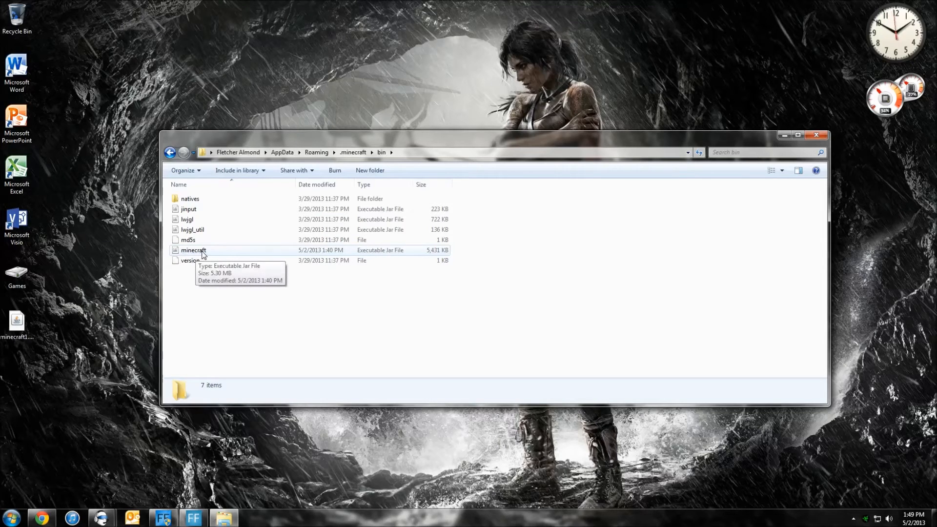
pyautogui.moveTo(211, 256)
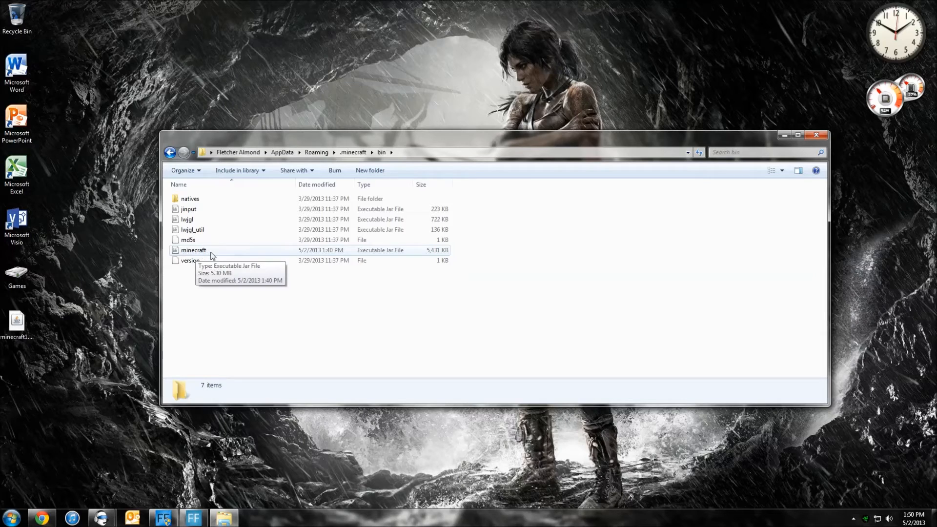
# Rename the existing minecraft jar in bin to minecraft1.5.2 as a backup
pyautogui.click(193, 249)
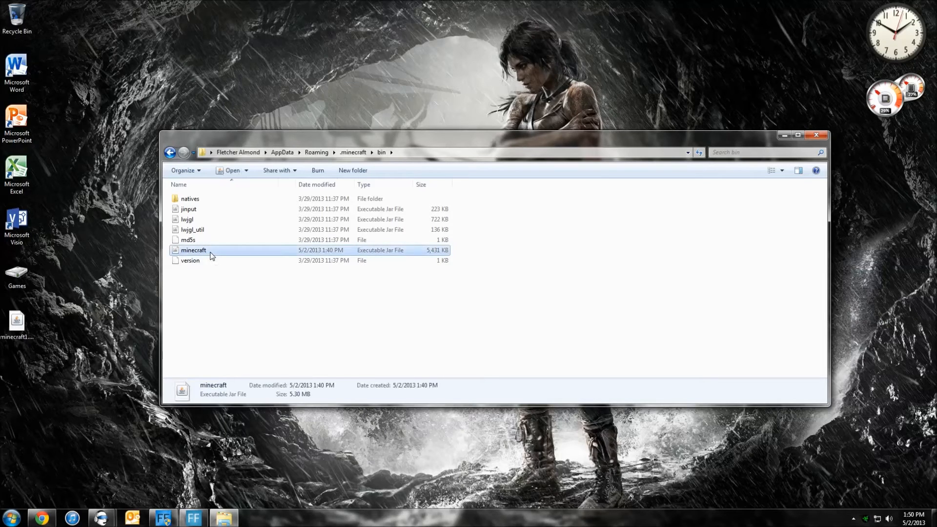
pyautogui.rightClick(193, 250)
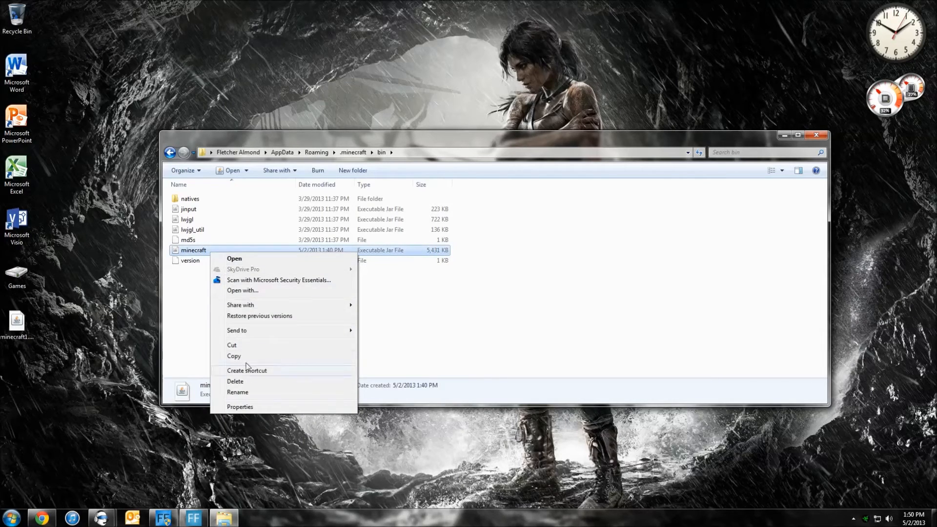
pyautogui.click(238, 392)
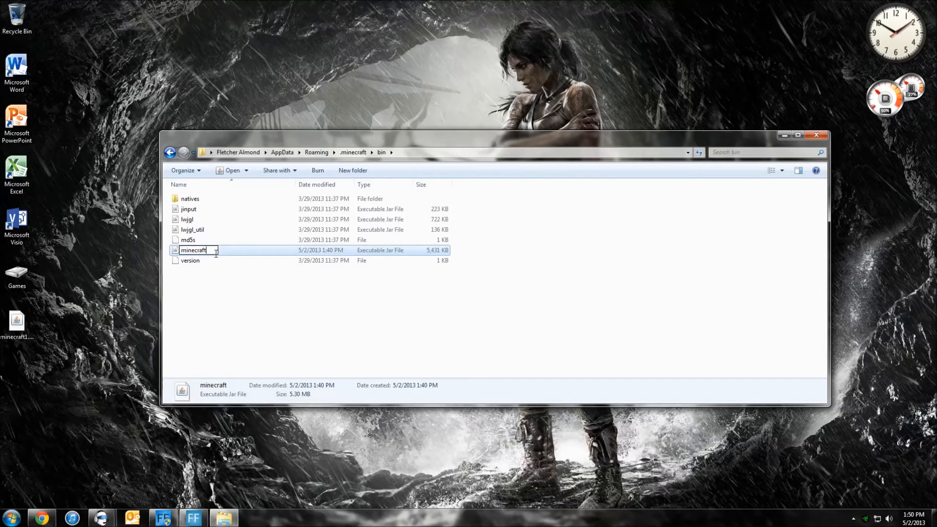
pyautogui.write('1')
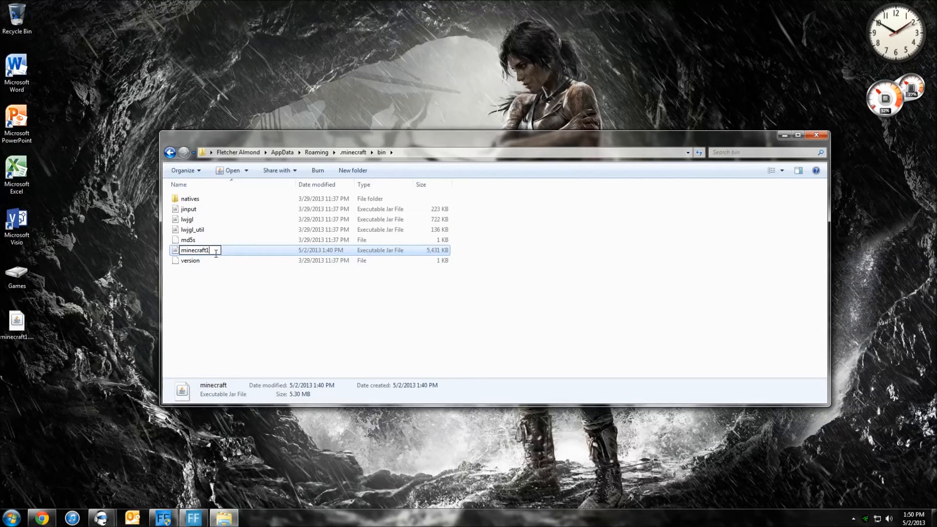
pyautogui.write('5.2')
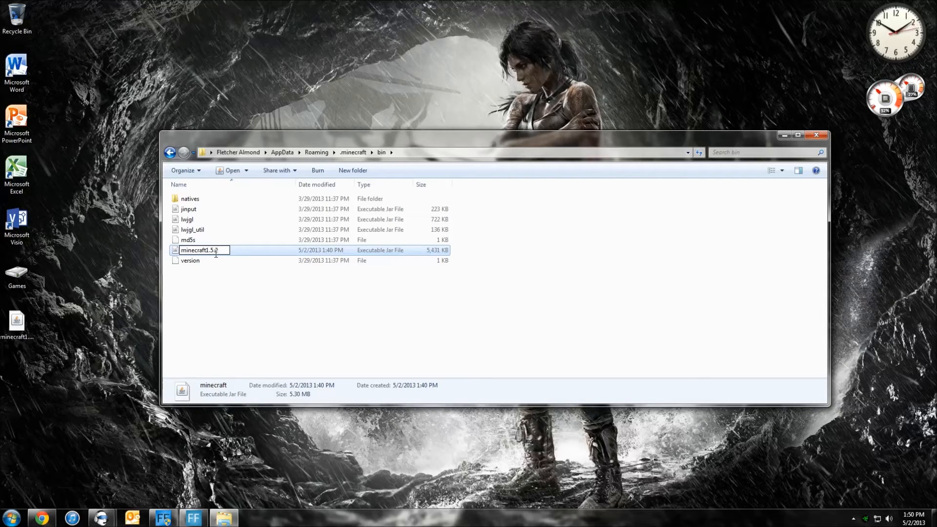
pyautogui.moveTo(226, 283)
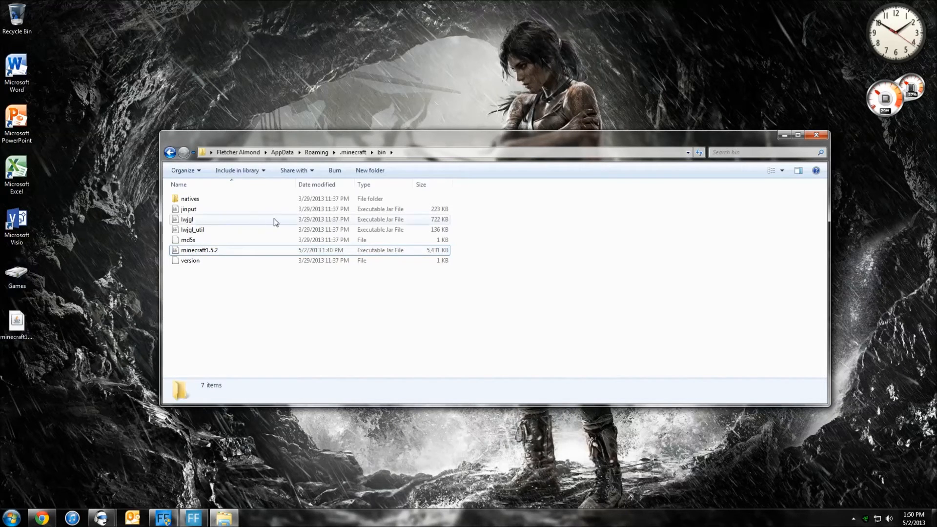
pyautogui.moveTo(226, 332)
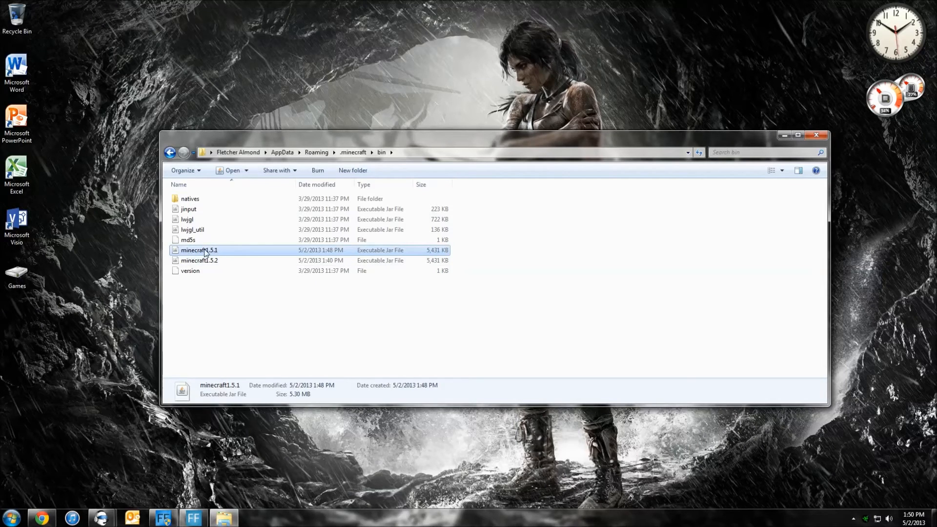
pyautogui.moveTo(211, 250)
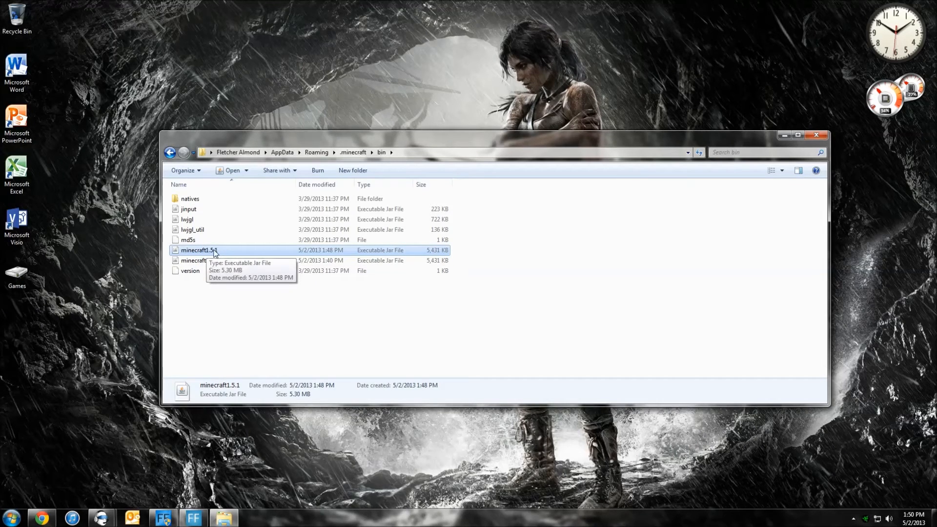
# Rename the minecraft1.5.1 jar in bin to minecraft
pyautogui.rightClick(197, 250)
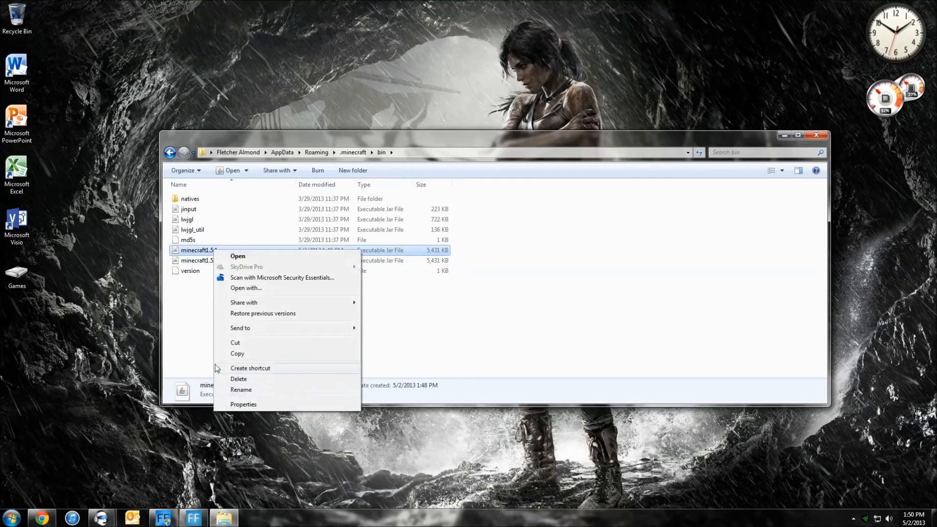
pyautogui.click(242, 390)
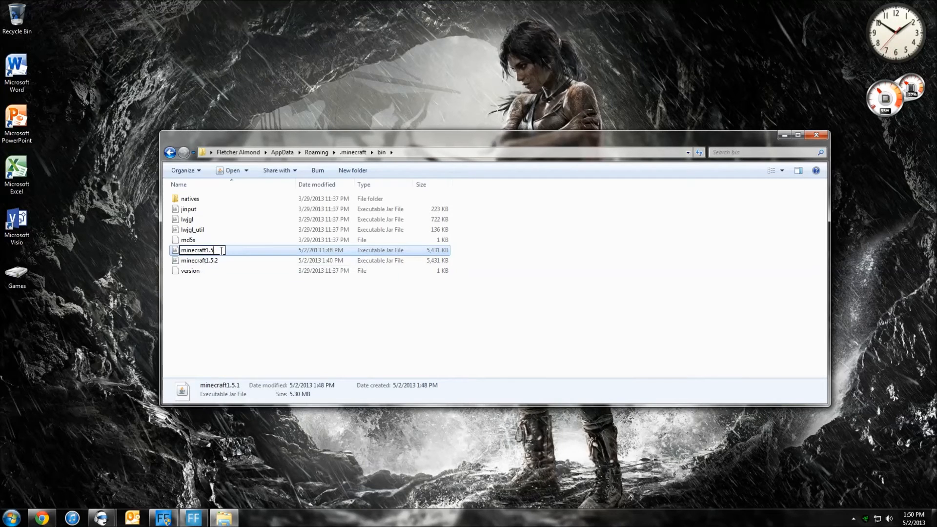
pyautogui.press('BackSpace')
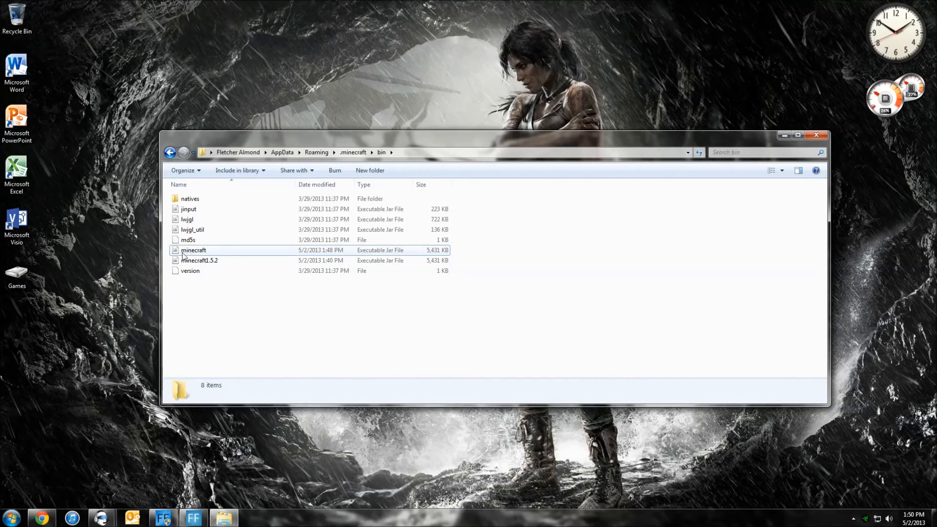
pyautogui.moveTo(208, 251)
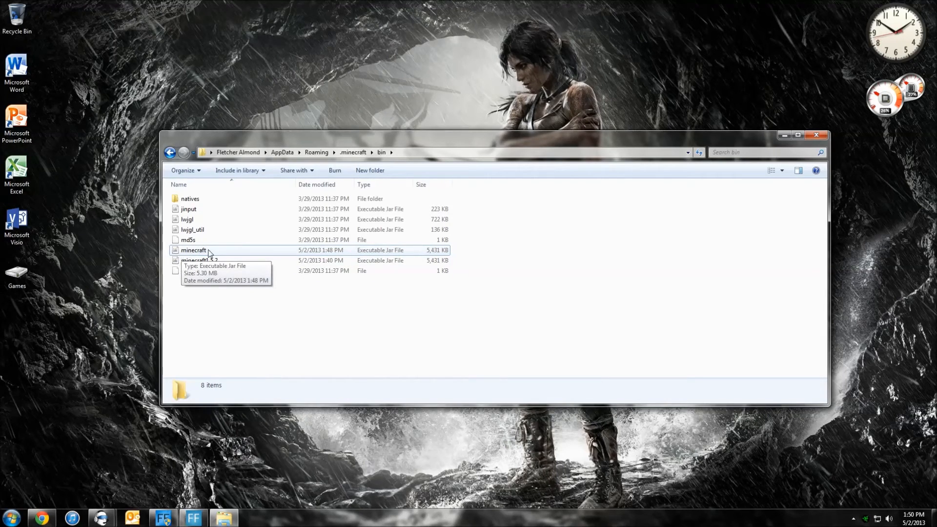
pyautogui.moveTo(814, 144)
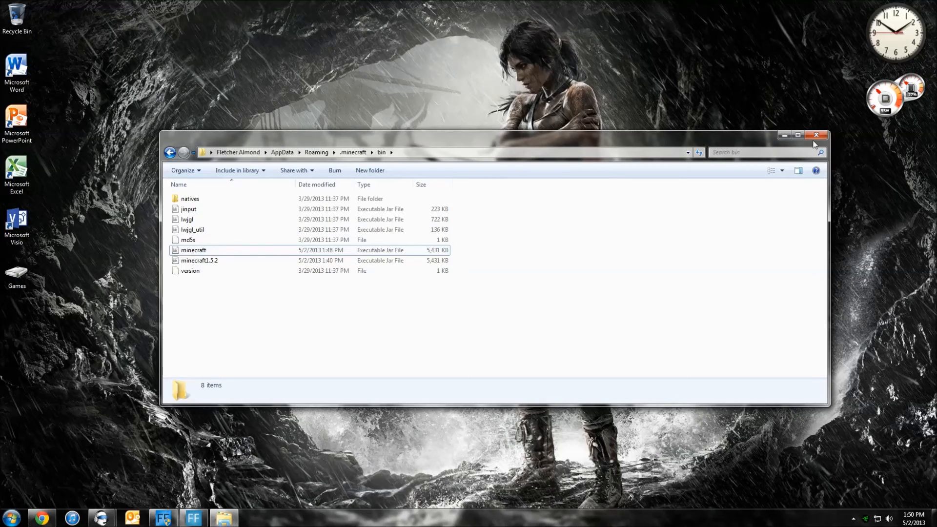
# Close the bin window and start the Minecraft launcher from the desktop Games folder
pyautogui.click(816, 135)
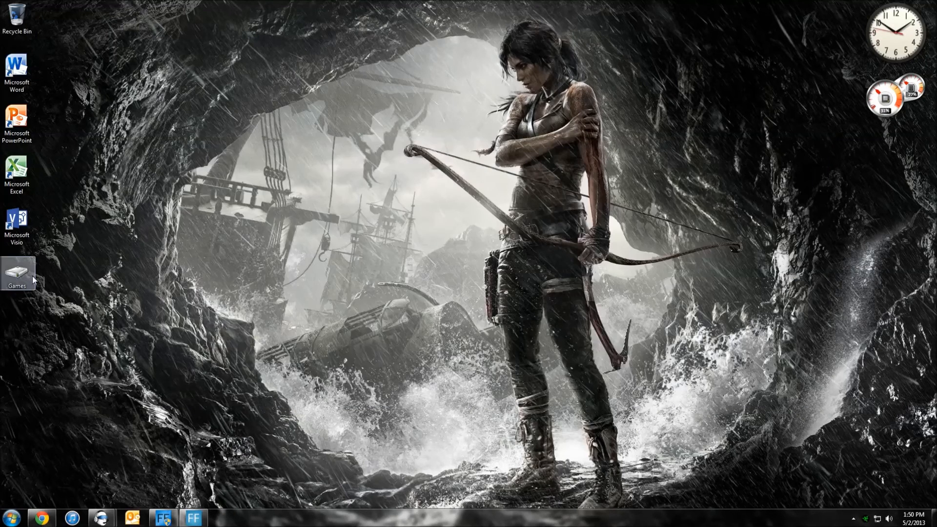
pyautogui.doubleClick(16, 275)
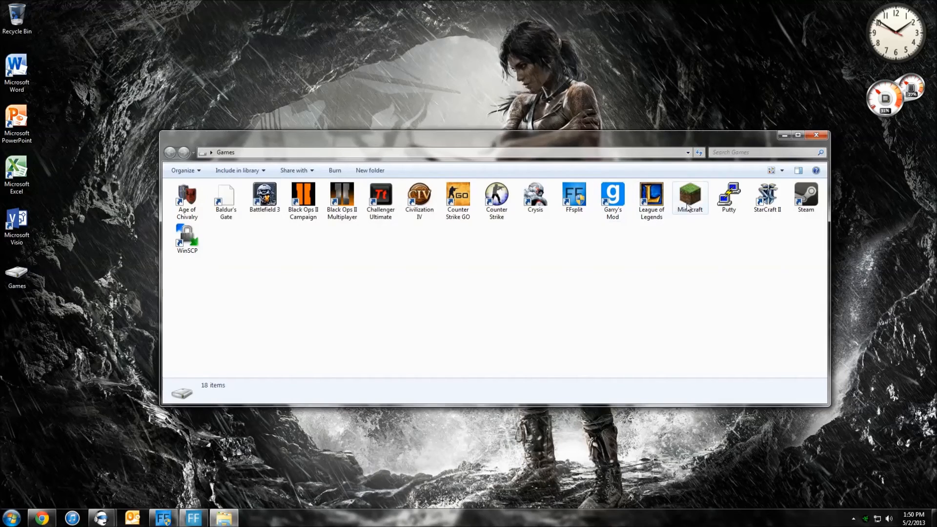
pyautogui.doubleClick(690, 194)
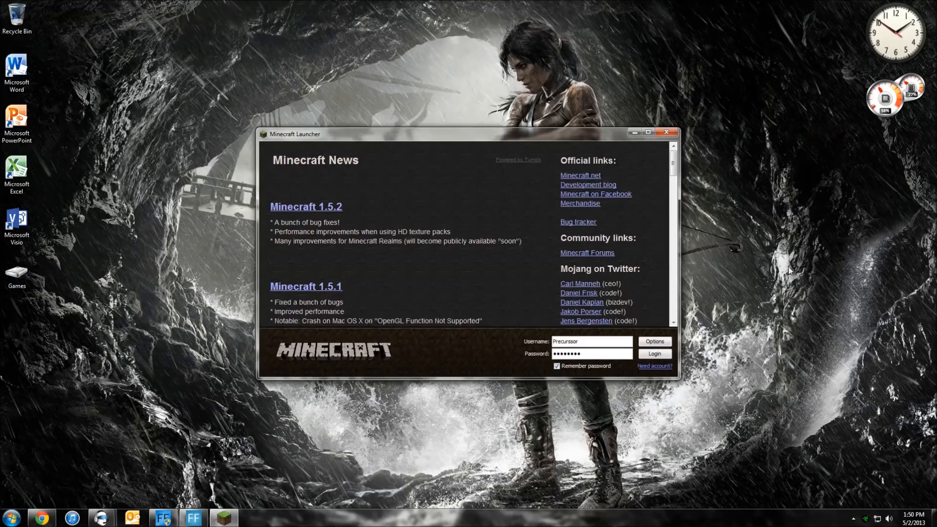
# Log in to the launcher and decline the update so Minecraft 1.5.1 starts
pyautogui.click(654, 354)
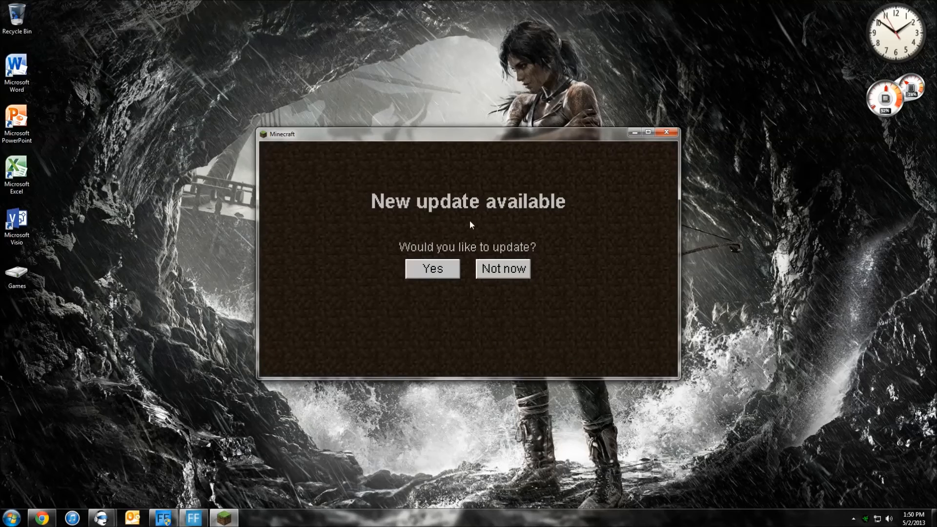
pyautogui.moveTo(503, 269)
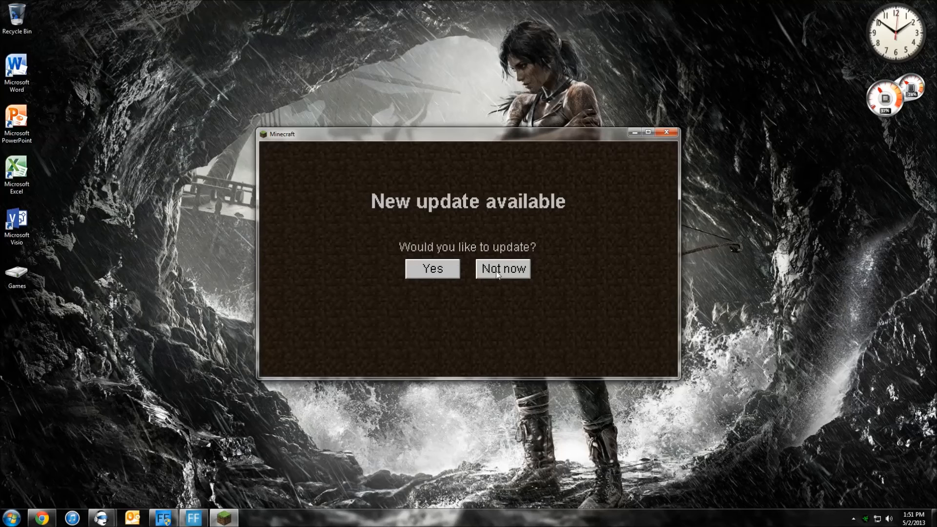
pyautogui.click(502, 269)
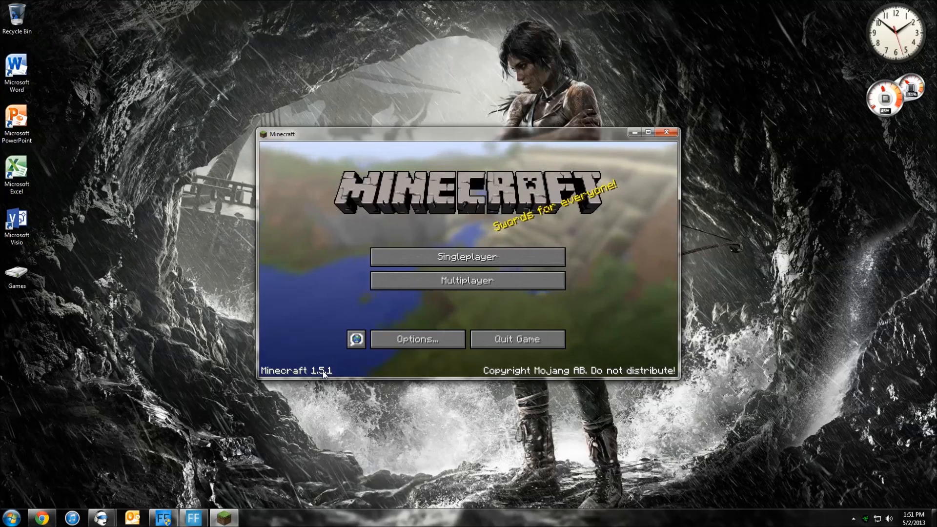
pyautogui.moveTo(518, 338)
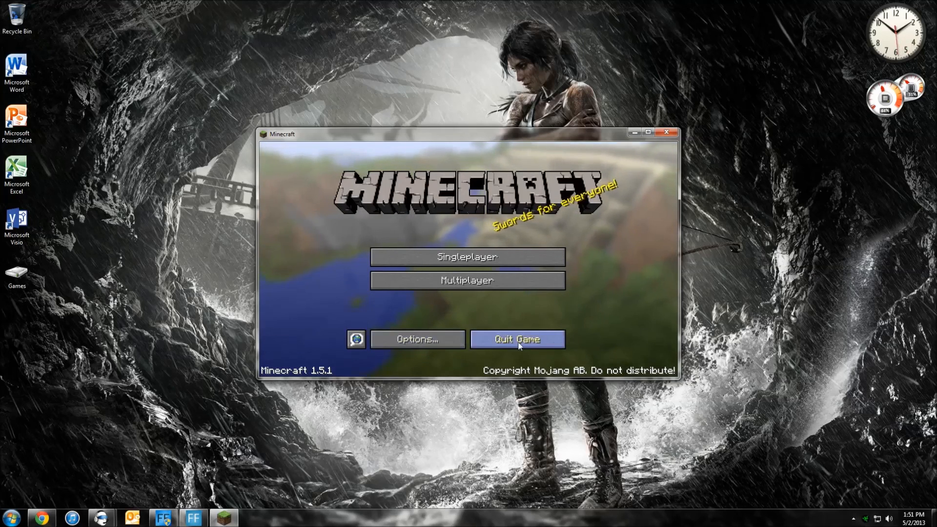